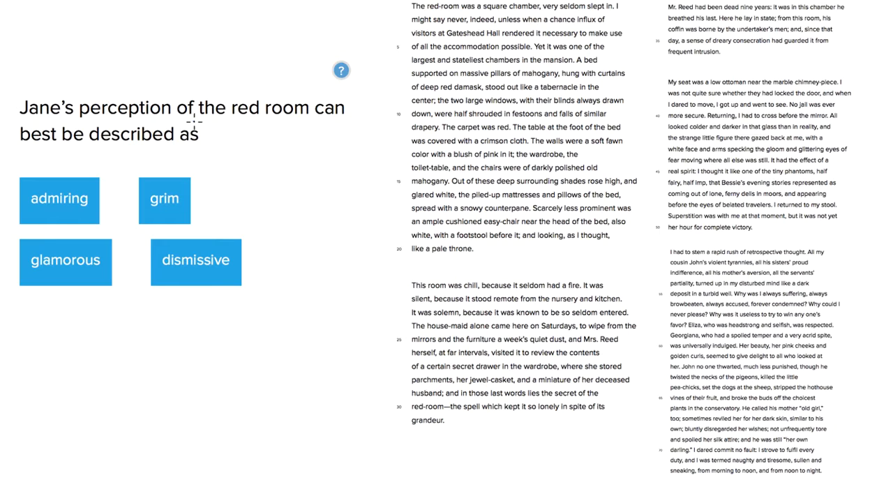
Underline 'red room' in the question and draw an arrow toward the pale throne line
{"action": "left_click_drag", "start_coordinate": [221, 115], "coordinate": [286, 115]}
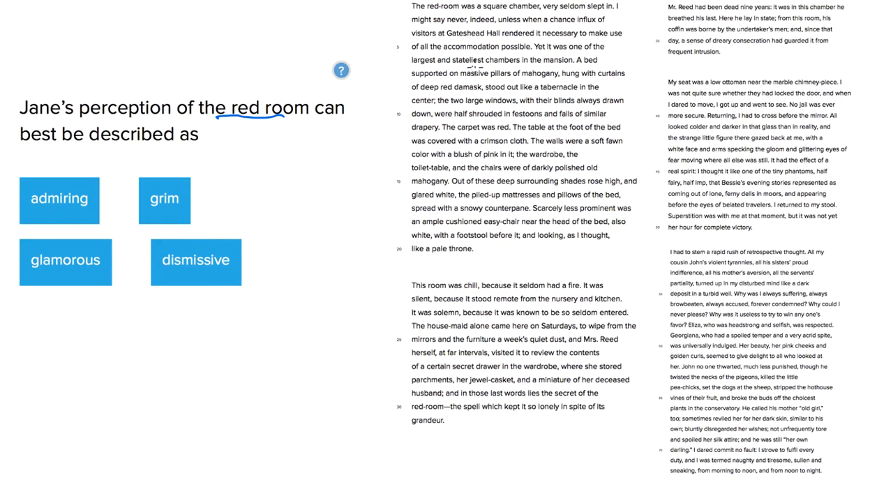
{"action": "mouse_move", "coordinate": [321, 240]}
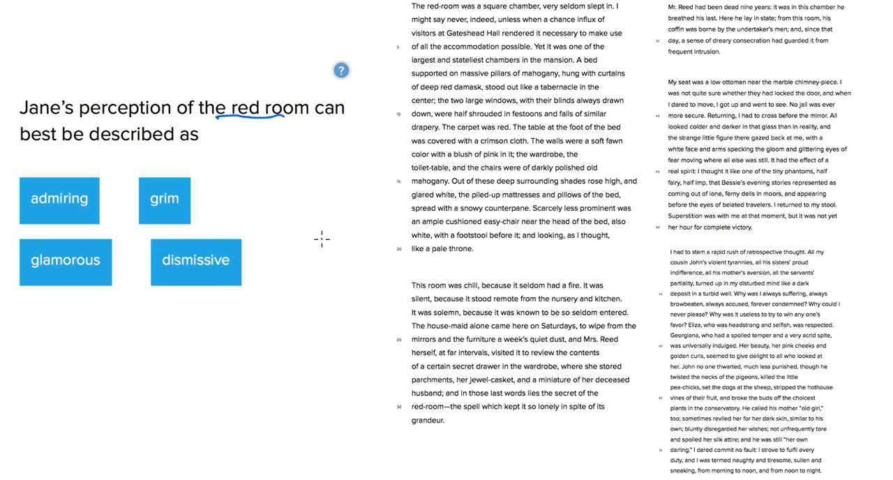
{"action": "left_click_drag", "start_coordinate": [310, 248], "coordinate": [376, 244]}
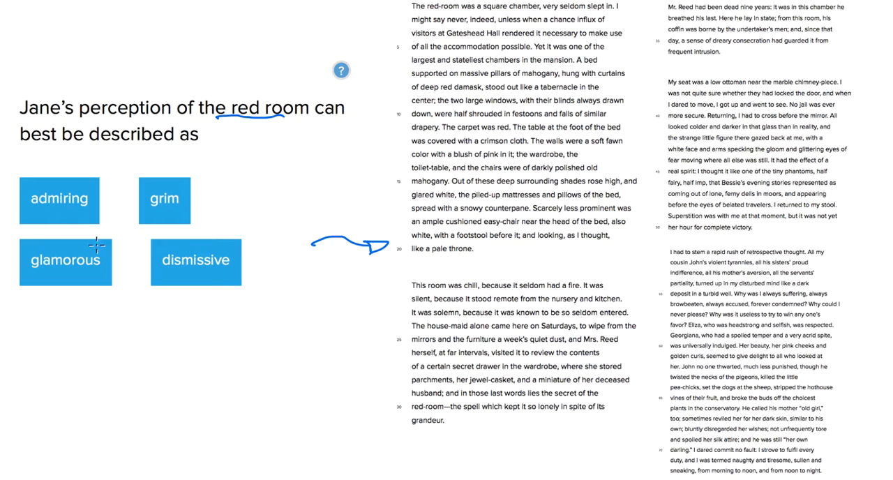
{"action": "mouse_move", "coordinate": [52, 231]}
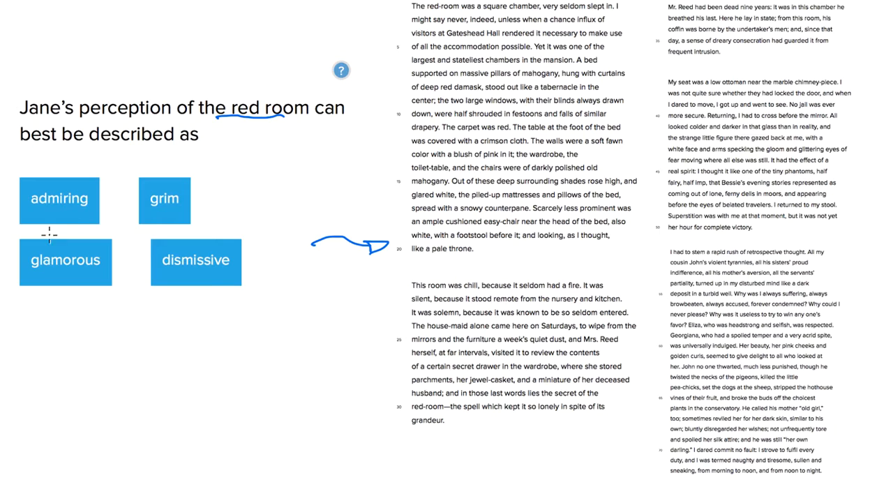
{"action": "mouse_move", "coordinate": [165, 224]}
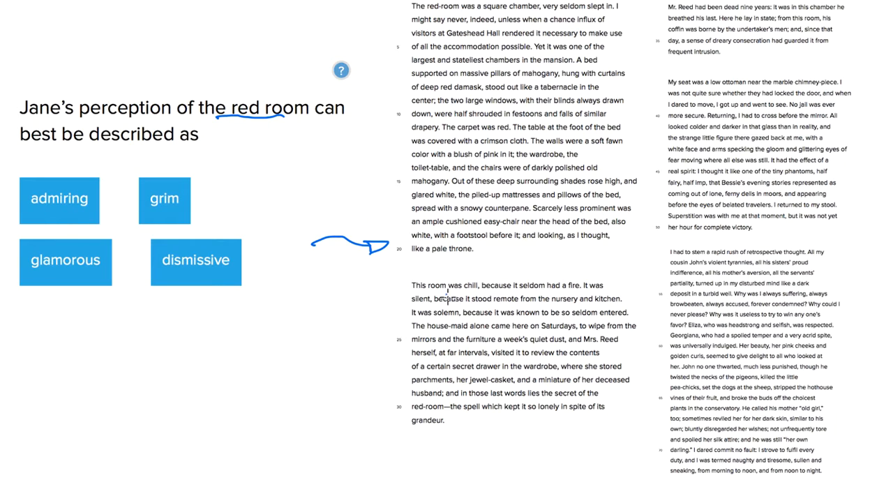
{"action": "mouse_move", "coordinate": [434, 327]}
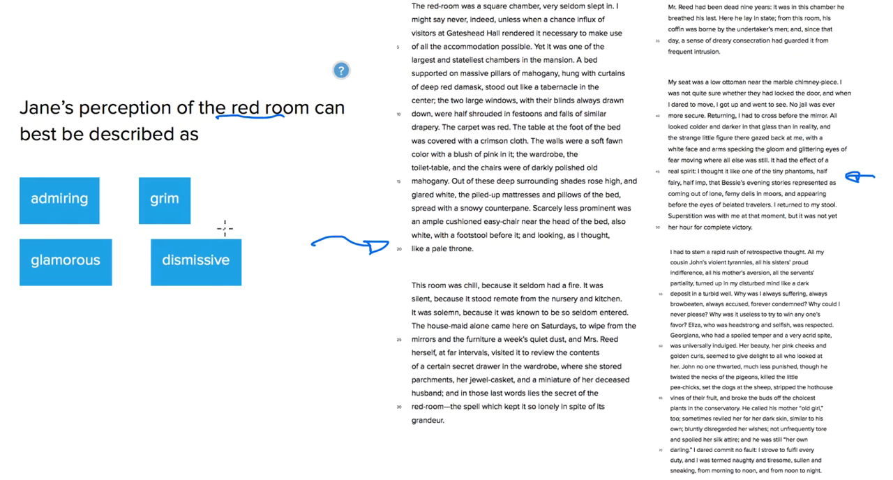
{"action": "mouse_move", "coordinate": [59, 200]}
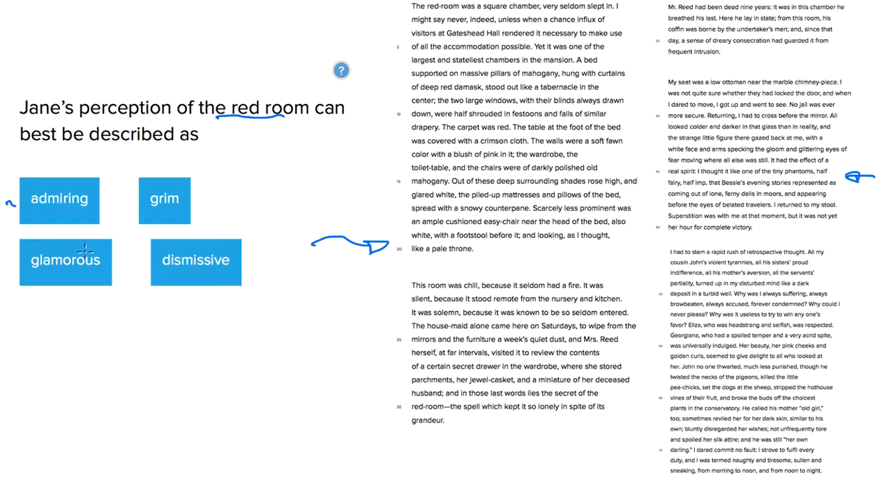
{"action": "mouse_move", "coordinate": [89, 159]}
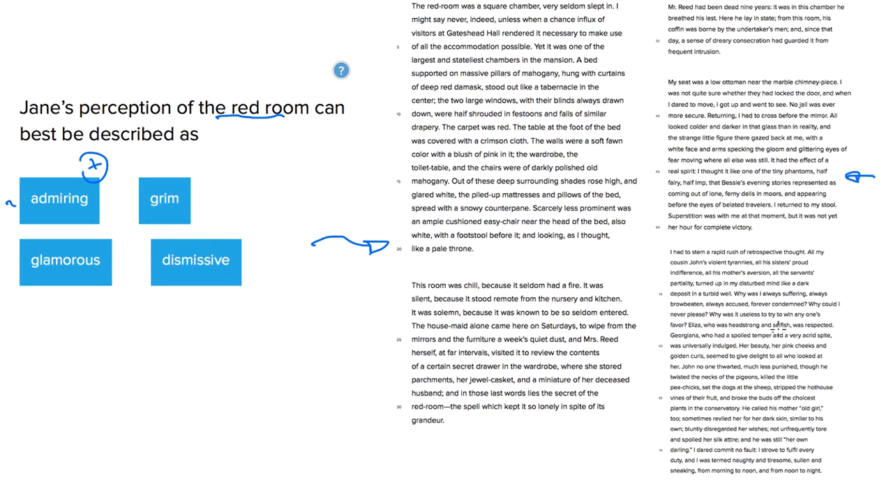
{"action": "mouse_move", "coordinate": [846, 403]}
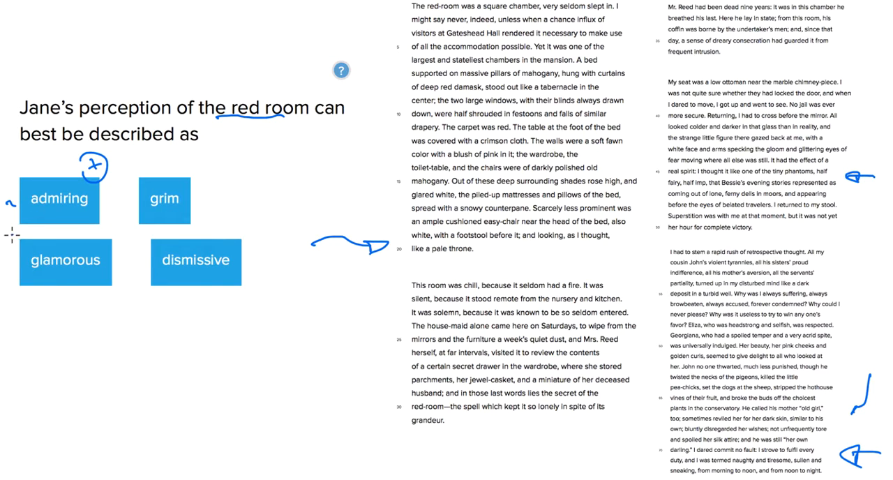
Cross out the 'admiring' choice and add a small circled mark and squiggle beside 'grim'
{"action": "left_click_drag", "start_coordinate": [10, 234], "coordinate": [125, 174]}
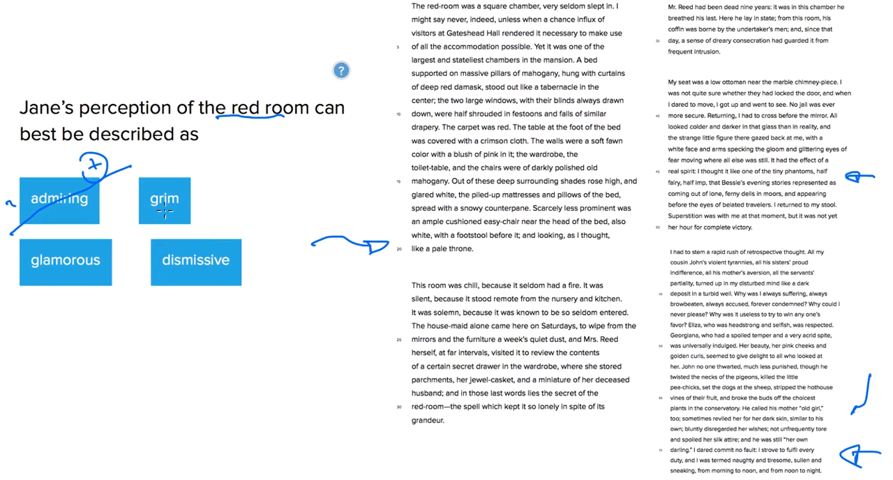
{"action": "left_click_drag", "start_coordinate": [199, 182], "coordinate": [233, 171]}
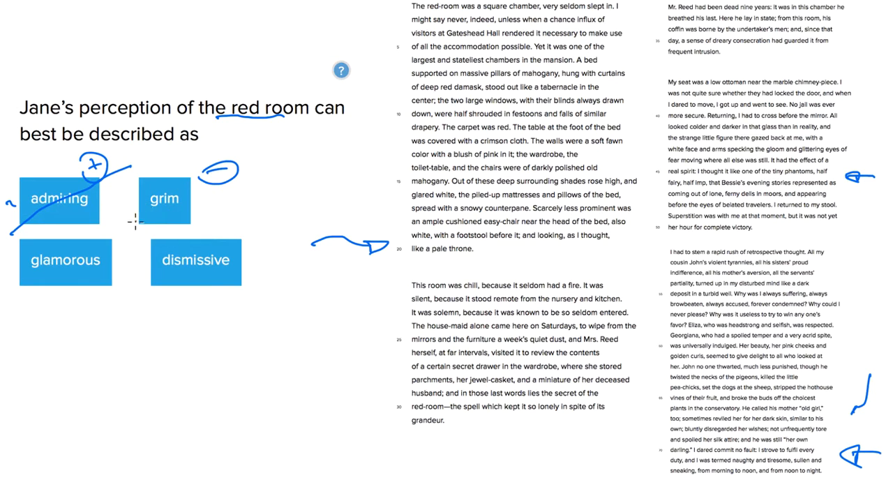
{"action": "mouse_move", "coordinate": [236, 199]}
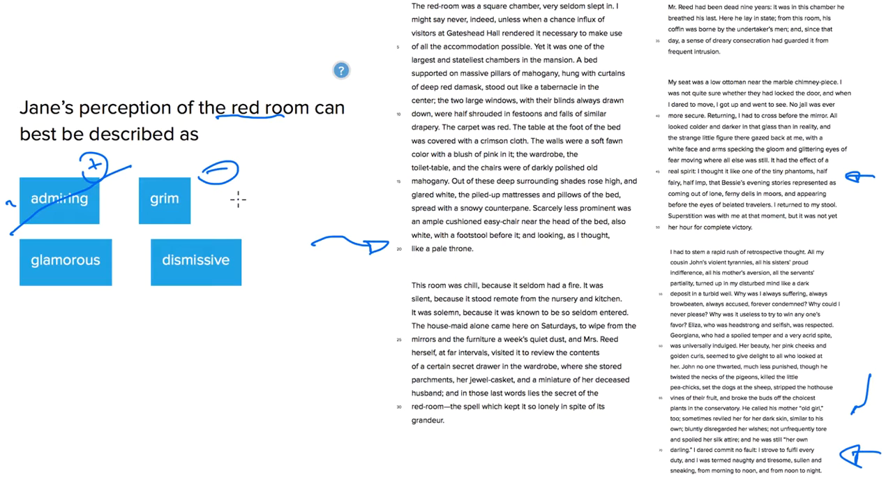
{"action": "left_click_drag", "start_coordinate": [238, 199], "coordinate": [272, 197]}
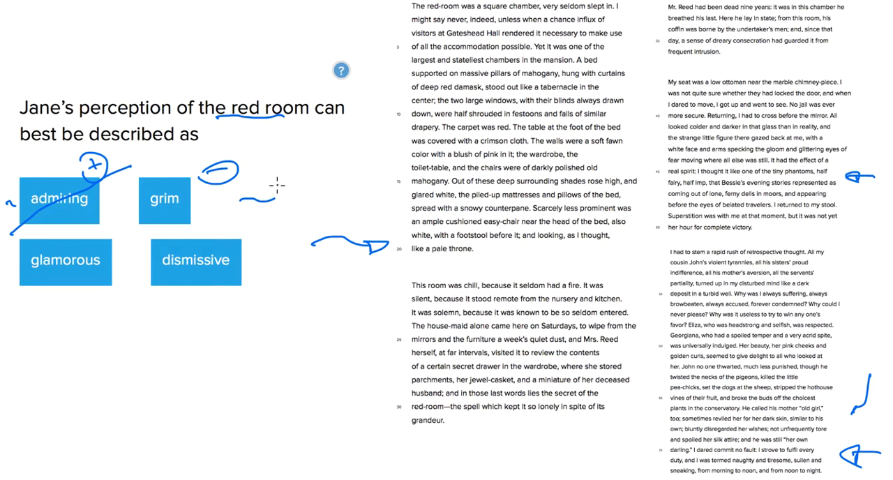
{"action": "mouse_move", "coordinate": [261, 197]}
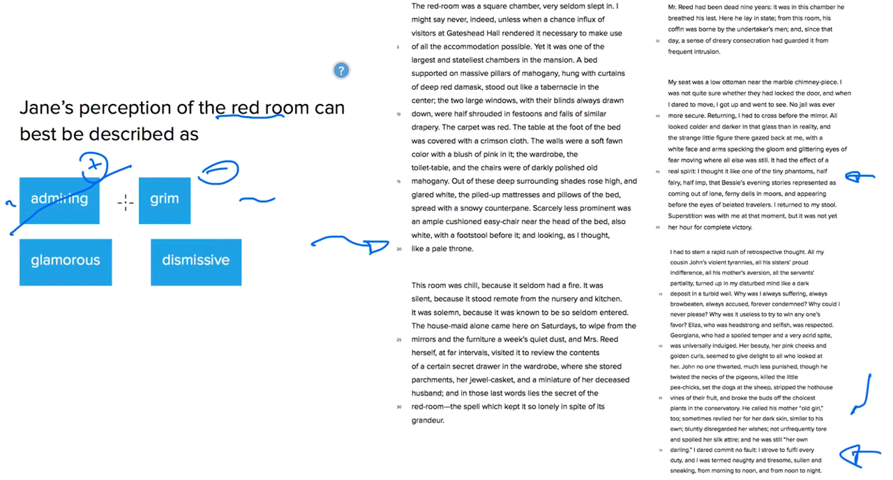
{"action": "mouse_move", "coordinate": [10, 261]}
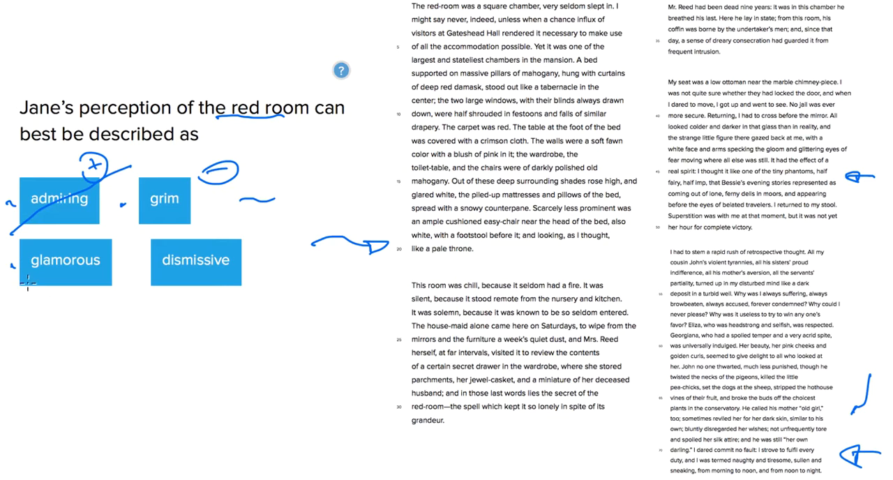
Strike through the 'glamorous' answer choice with the pen
{"action": "left_click_drag", "start_coordinate": [14, 289], "coordinate": [104, 245]}
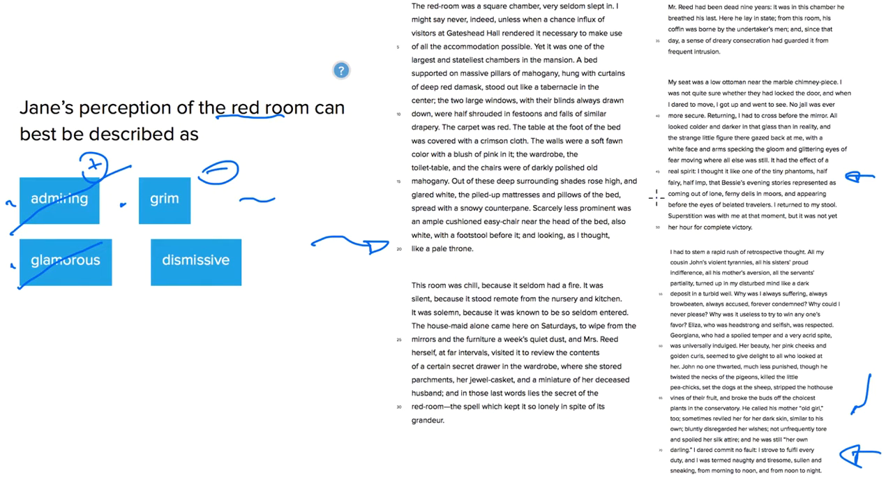
{"action": "mouse_move", "coordinate": [106, 314]}
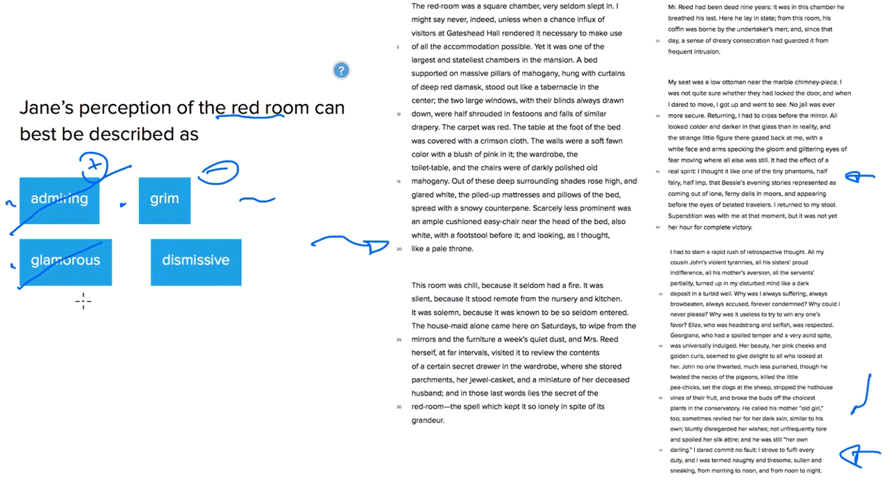
{"action": "mouse_move", "coordinate": [108, 297]}
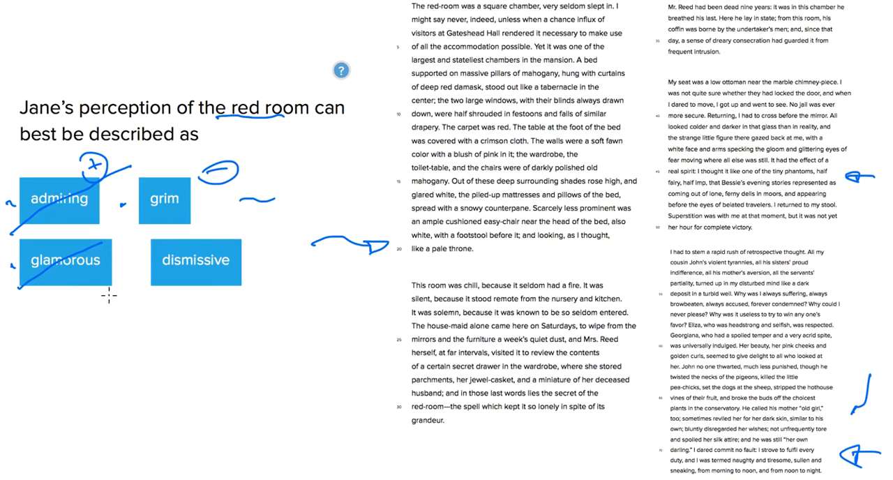
{"action": "mouse_move", "coordinate": [135, 260]}
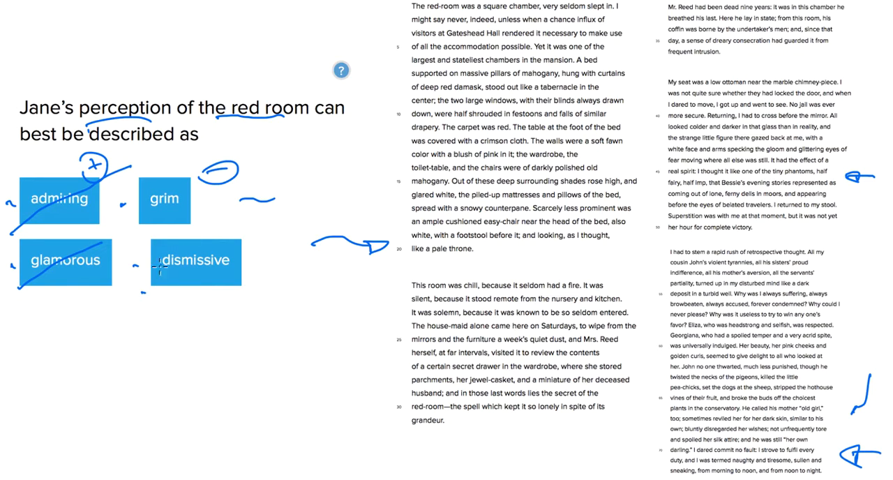
Strike through the 'dismissive' answer choice, leaving only 'grim' unstruck
{"action": "left_click_drag", "start_coordinate": [143, 299], "coordinate": [261, 239]}
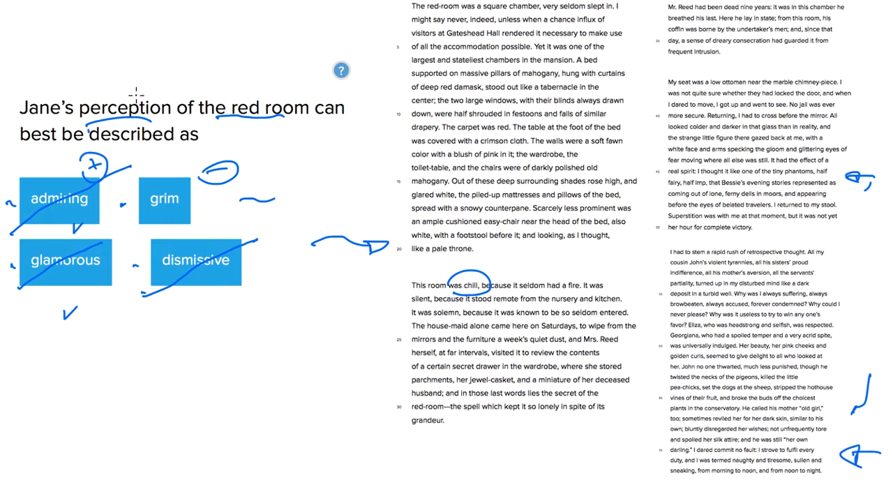
{"action": "mouse_move", "coordinate": [204, 291]}
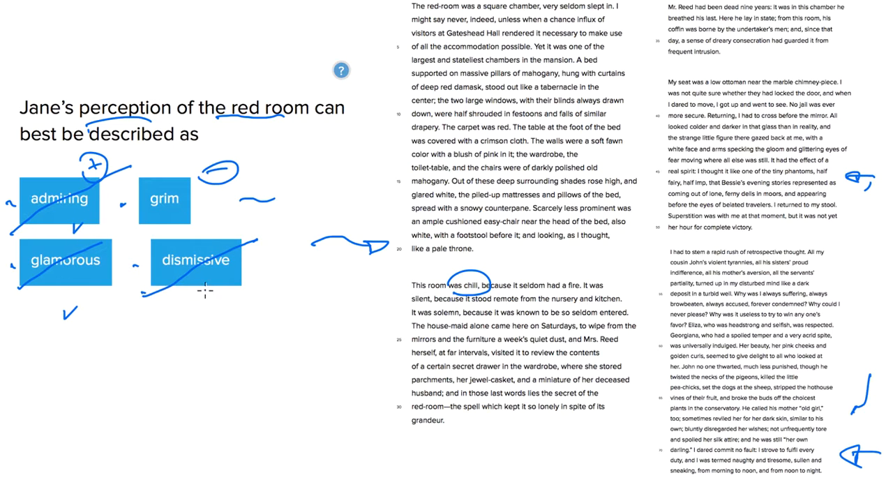